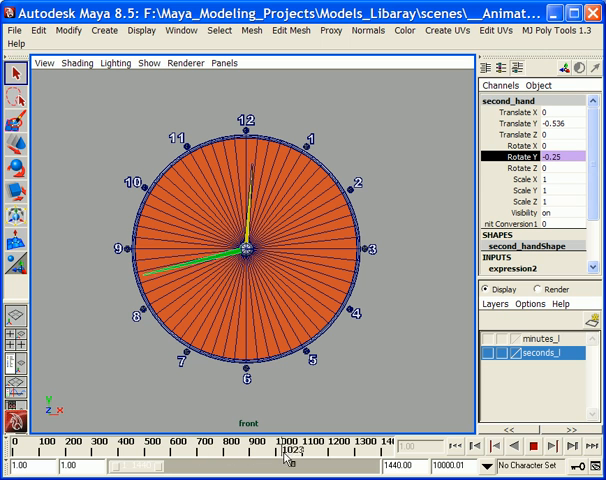
Scrub the time slider past frame 1000 to watch the clock hands turn.
left_click_drag(287, 455, 355, 455)
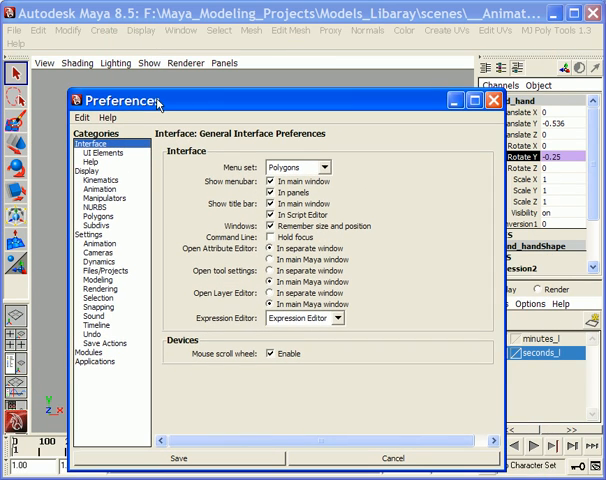
In Timeline preferences, set Playback speed to Play every frame and close Preferences.
left_click(181, 30)
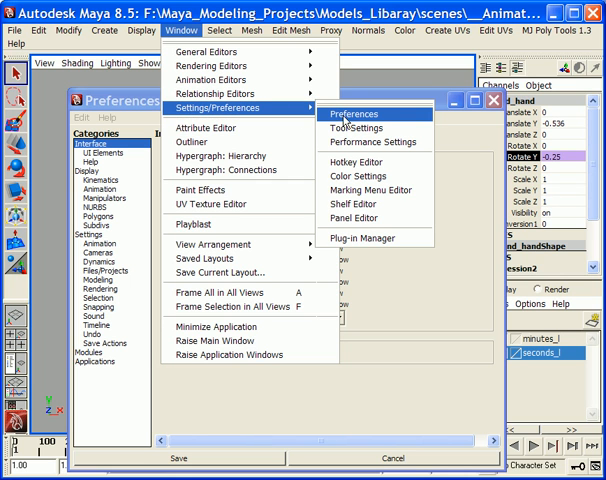
mouse_move(365, 118)
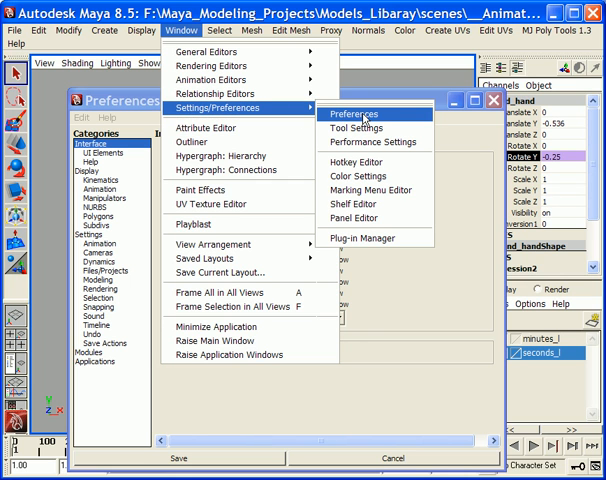
left_click(351, 113)
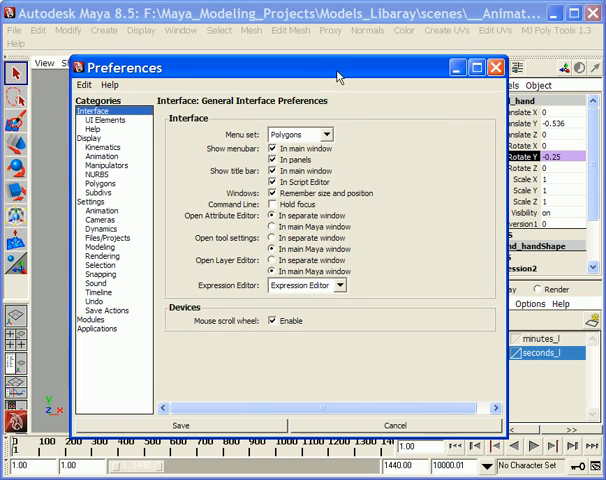
left_click(97, 299)
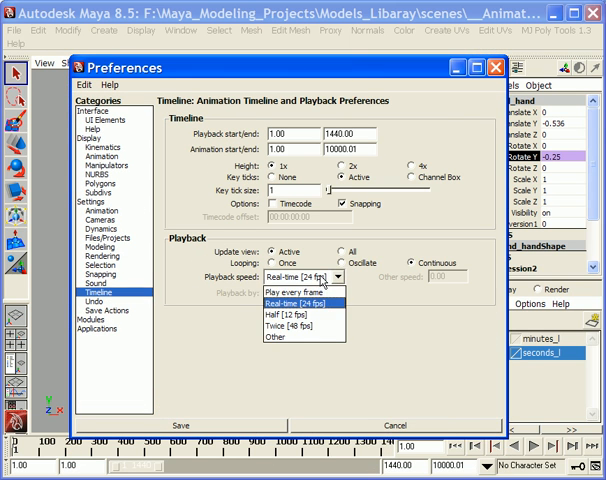
mouse_move(320, 310)
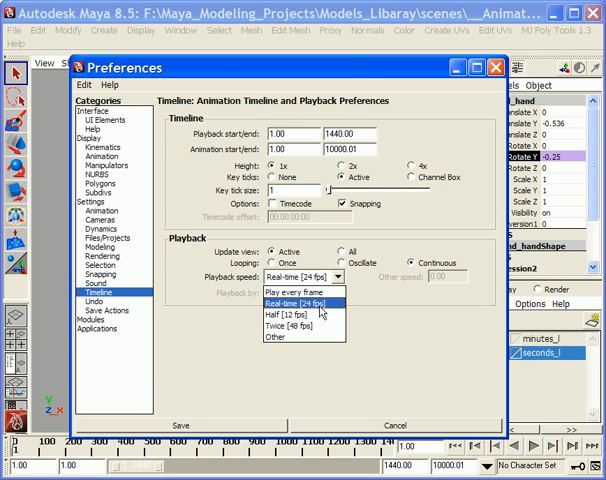
left_click(290, 298)
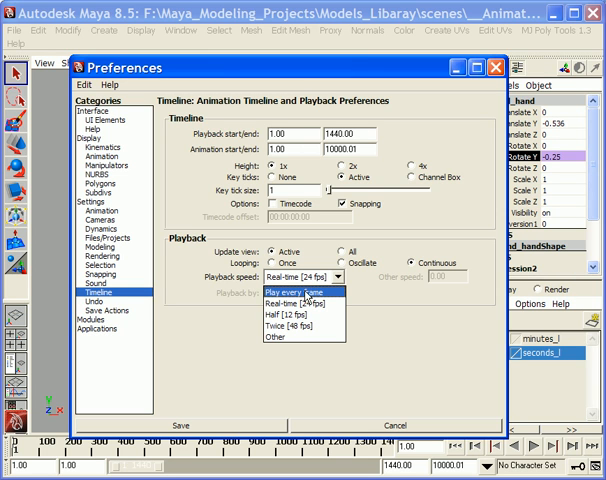
left_click(300, 290)
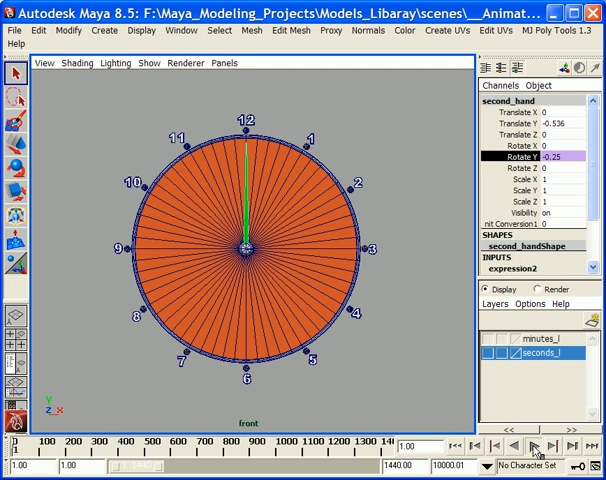
left_click(541, 447)
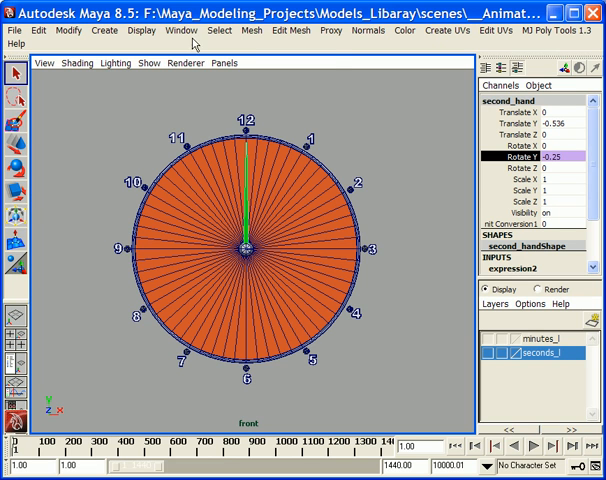
Set Timeline playback speed to Real-time [24 fps] in Preferences.
left_click(178, 30)
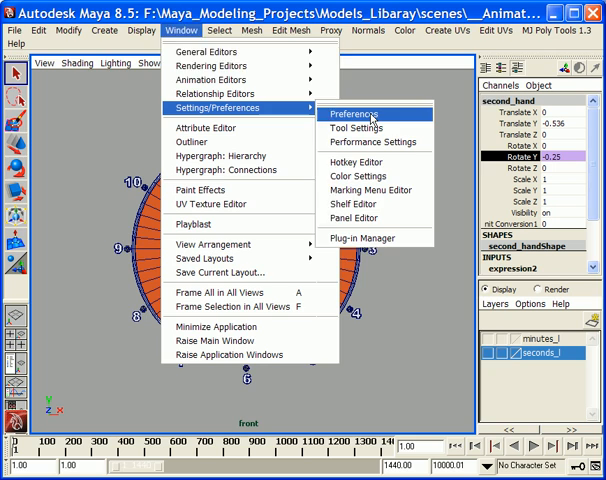
left_click(349, 113)
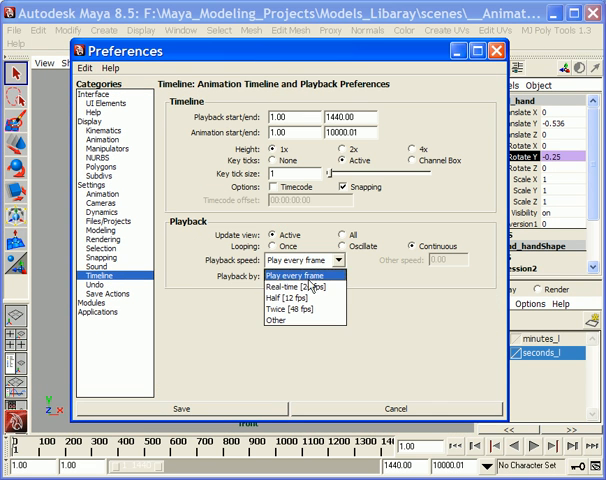
left_click(293, 289)
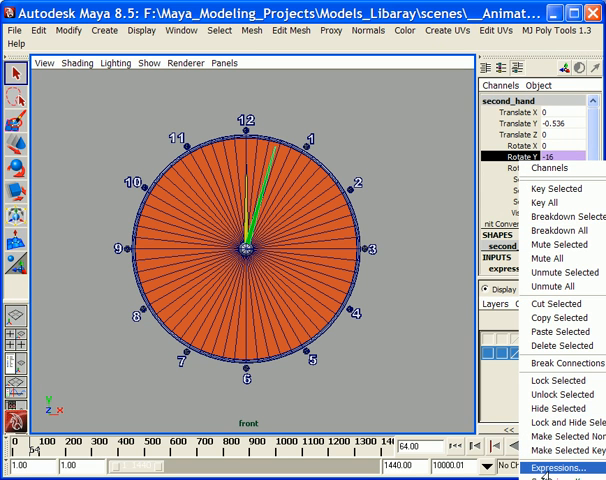
Open the second hand's Rotate Y expression (frame/24 × -6) in the Expression Editor.
left_click(558, 467)
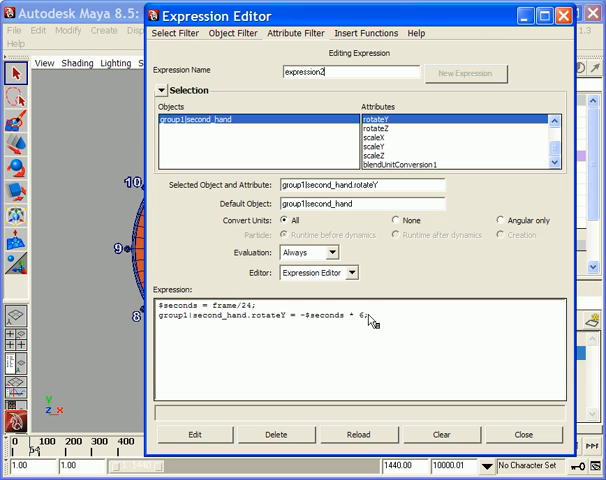
mouse_move(232, 18)
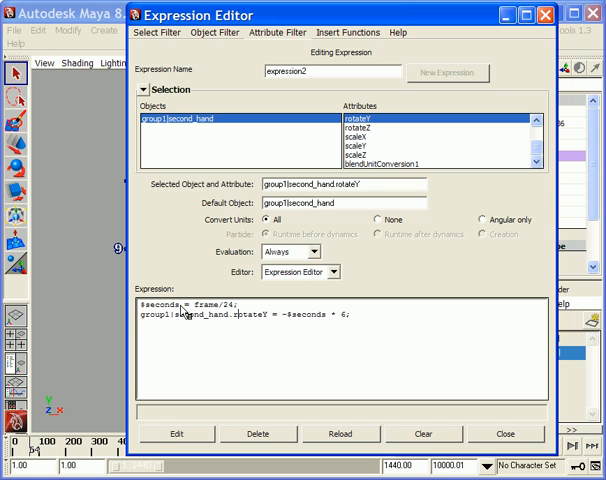
mouse_move(192, 312)
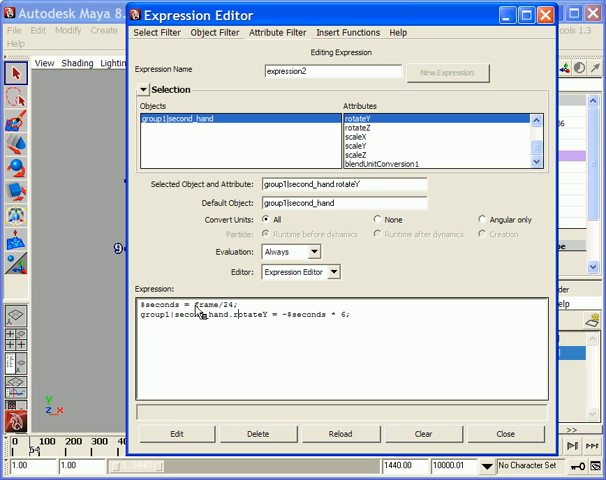
double_click(201, 304)
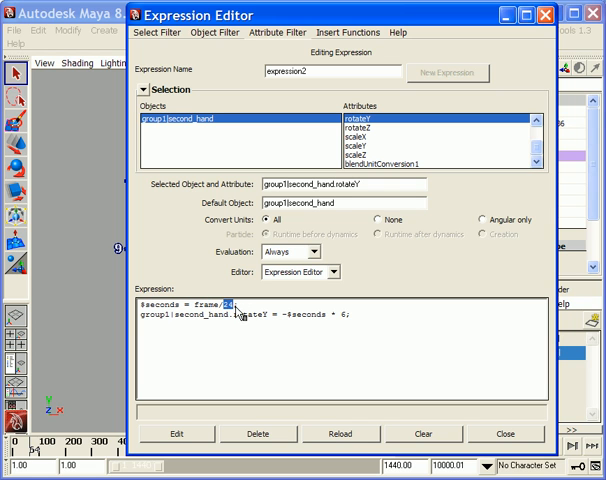
mouse_move(174, 419)
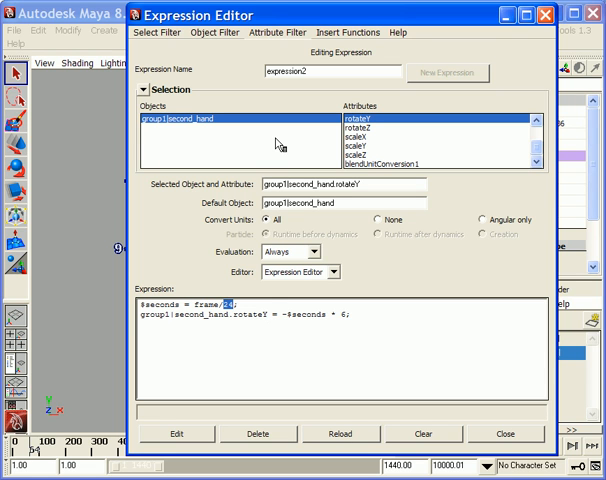
mouse_move(280, 278)
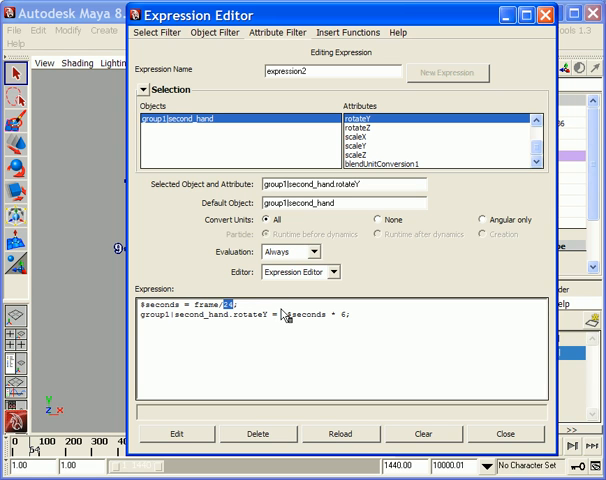
type("-")
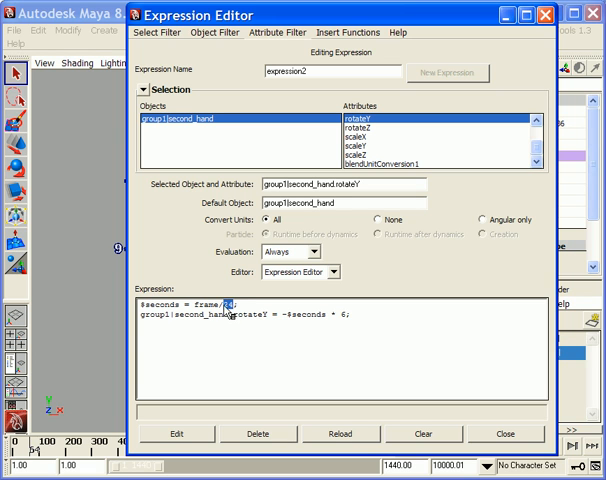
mouse_move(240, 315)
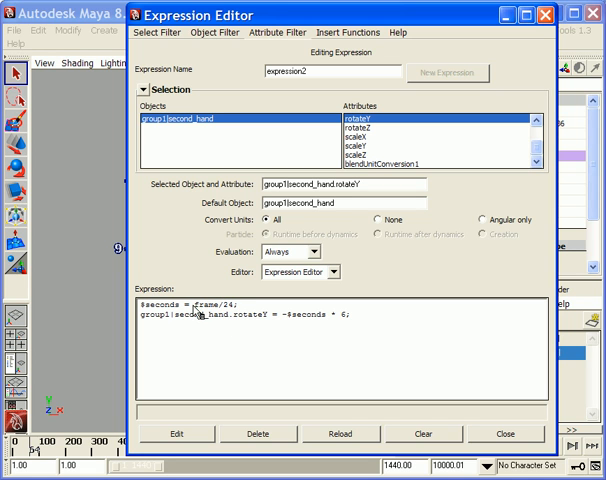
double_click(152, 304)
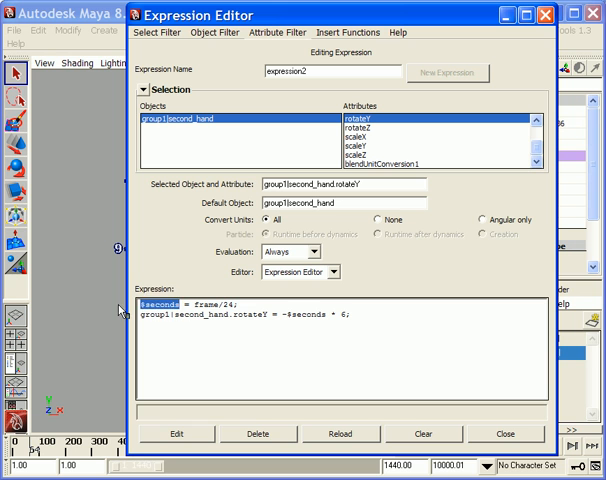
double_click(300, 322)
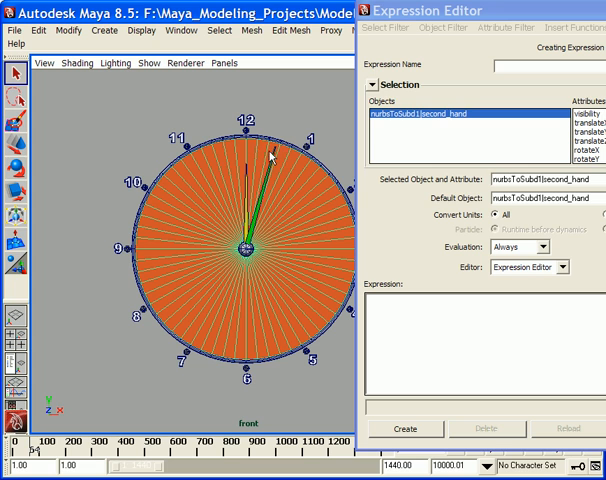
mouse_move(258, 151)
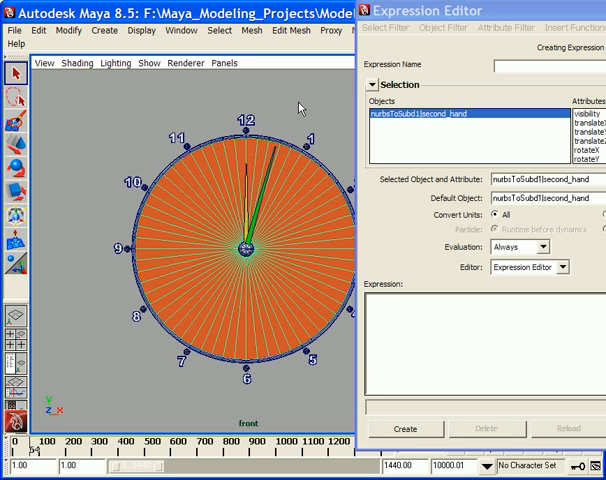
mouse_move(307, 196)
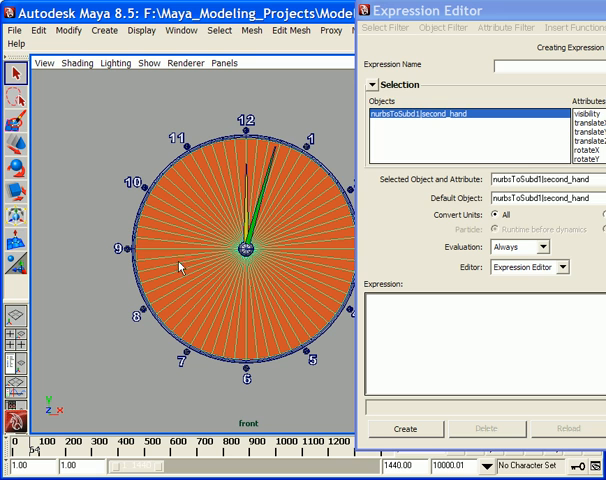
mouse_move(279, 200)
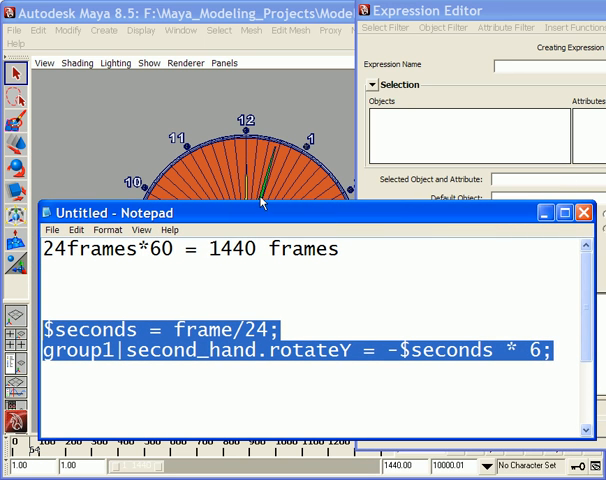
mouse_move(277, 224)
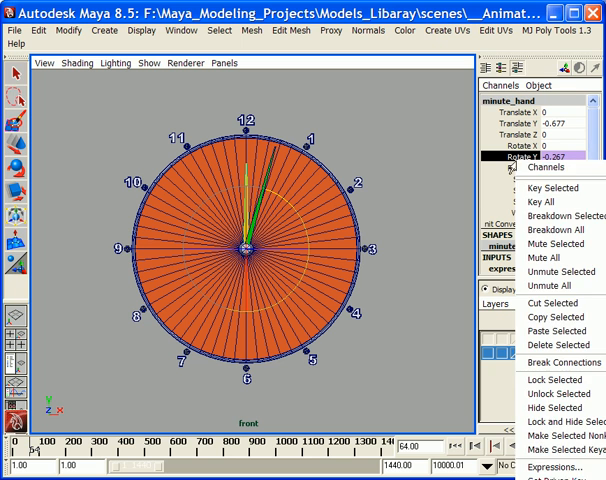
Open minute_hand's Rotate Y expression3 in the Expression Editor.
left_click(553, 467)
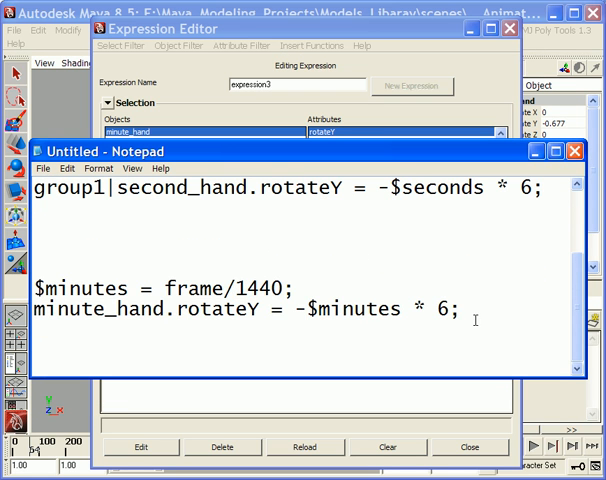
Write 'minute_hand.rotateY = -$minutes * 6;' under '$minutes = frame/1440' in Notepad.
left_click_drag(35, 289, 460, 310)
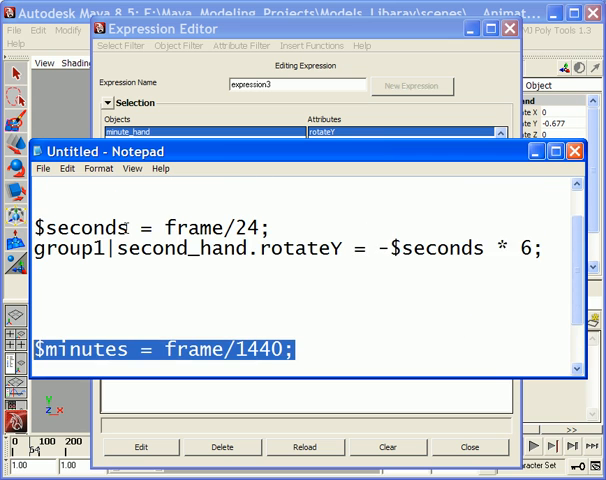
type("minute_hand.rotateY = -$minutes * 6;")
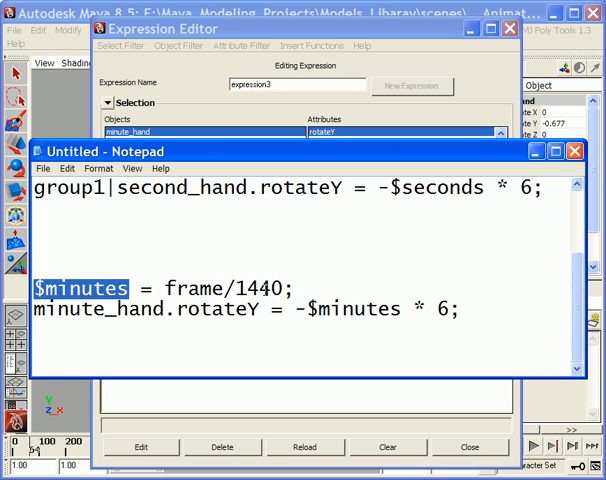
double_click(249, 287)
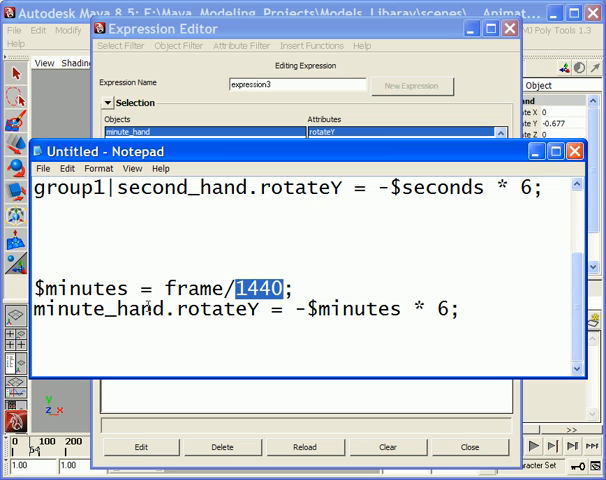
double_click(72, 288)
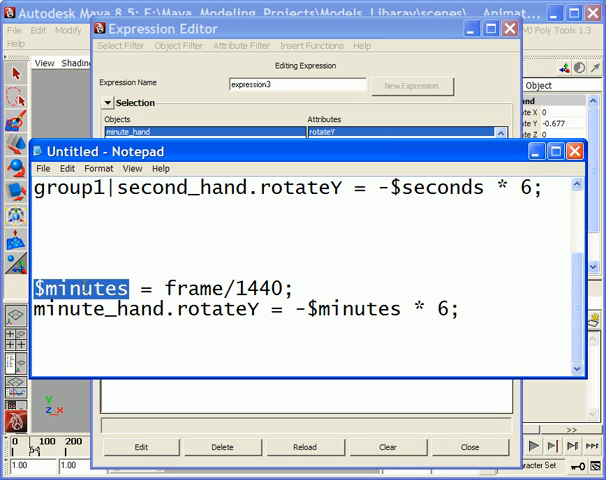